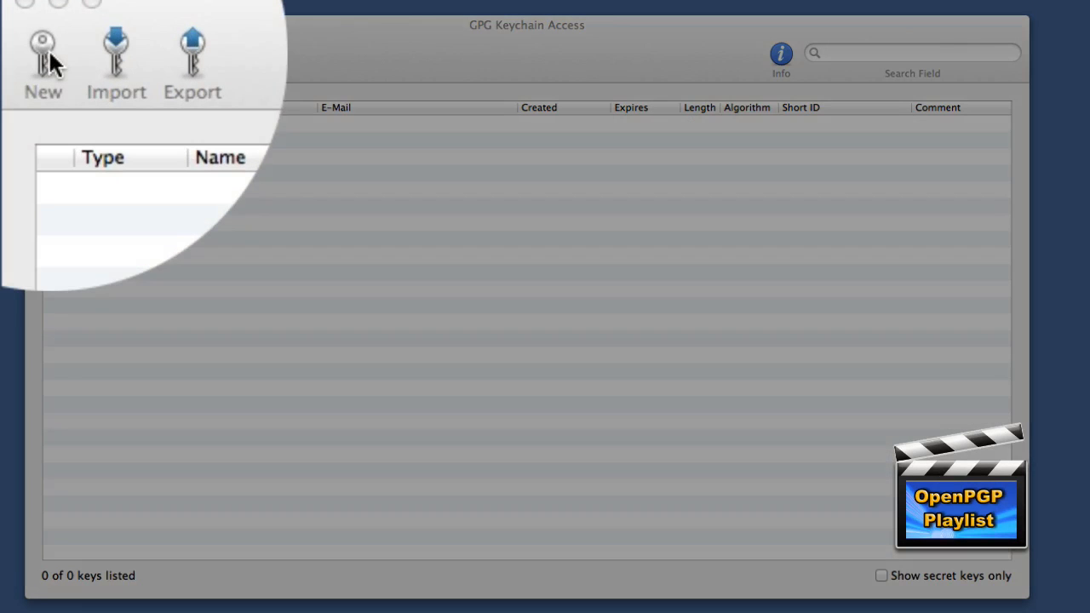
{"action": "left_click", "coordinate": [42, 60]}
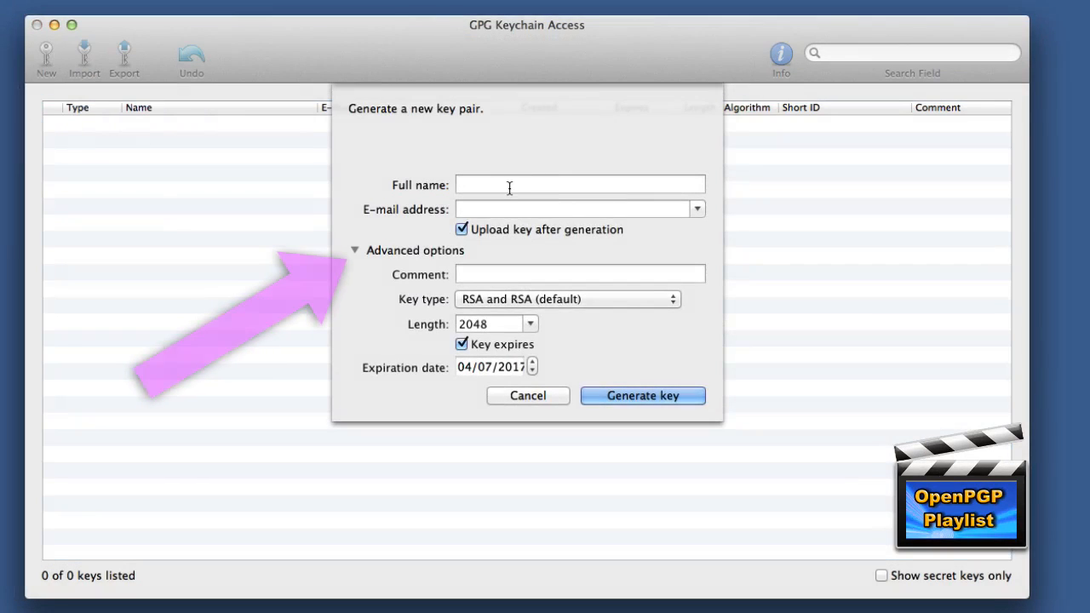
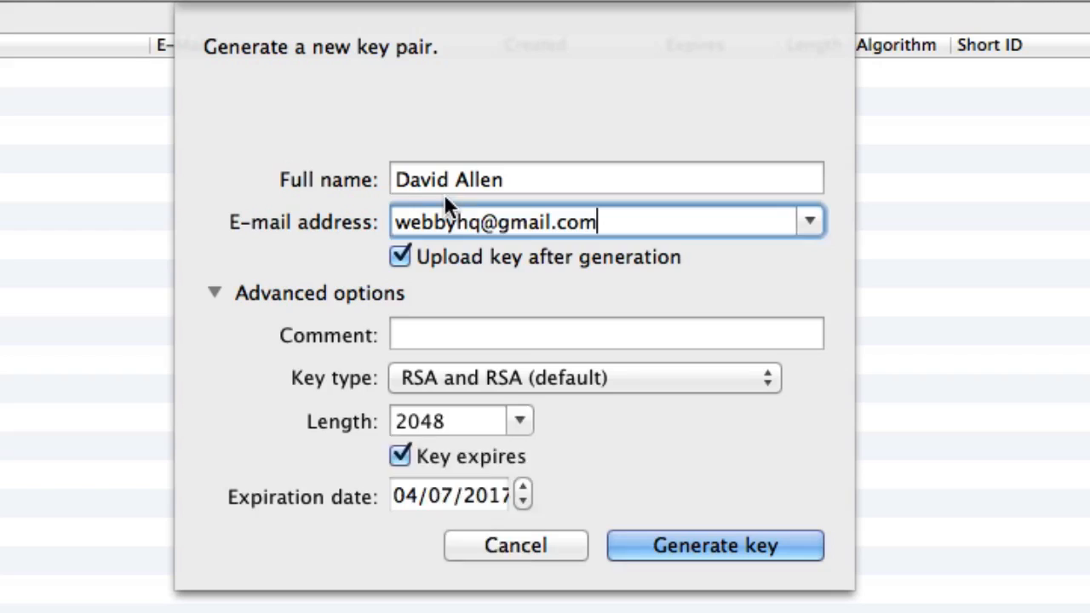
Step: Choose a 2048-bit key length with no expiry and start generating the key
{"action": "left_click", "coordinate": [520, 421]}
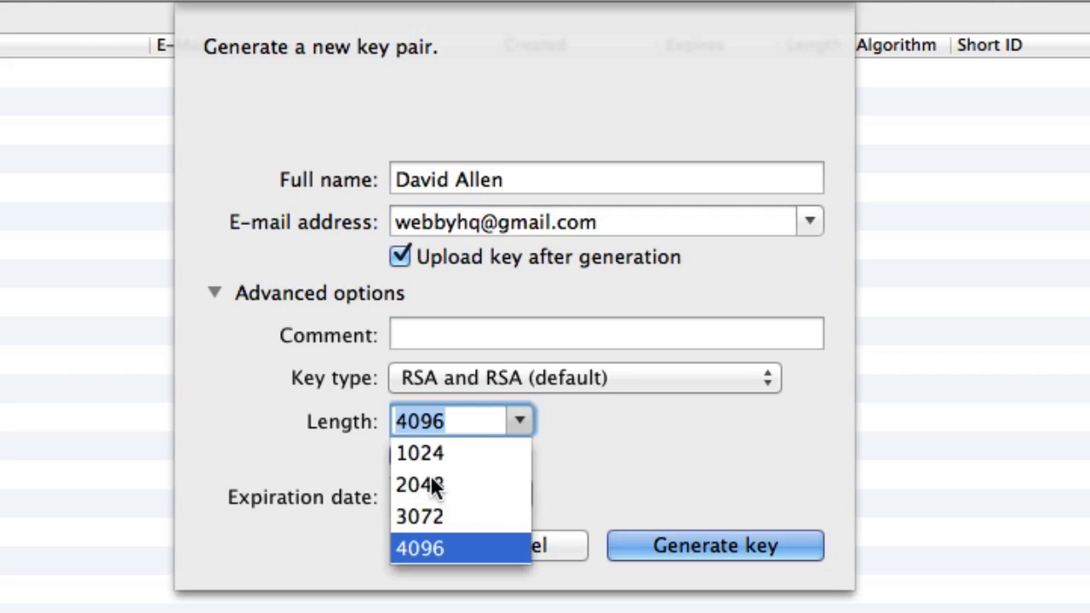
{"action": "left_click", "coordinate": [419, 484]}
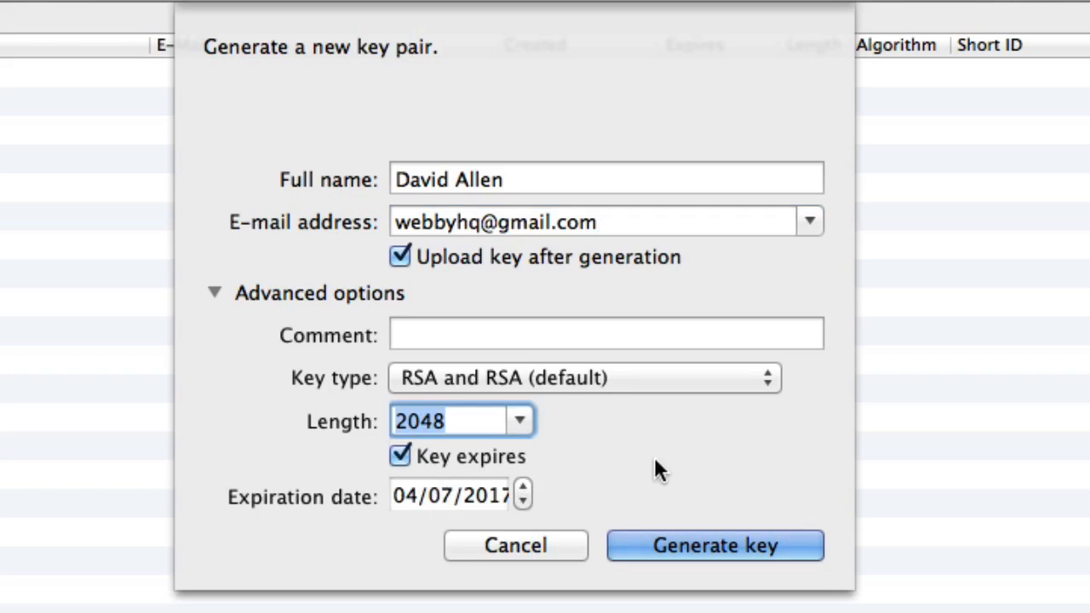
{"action": "mouse_move", "coordinate": [630, 494]}
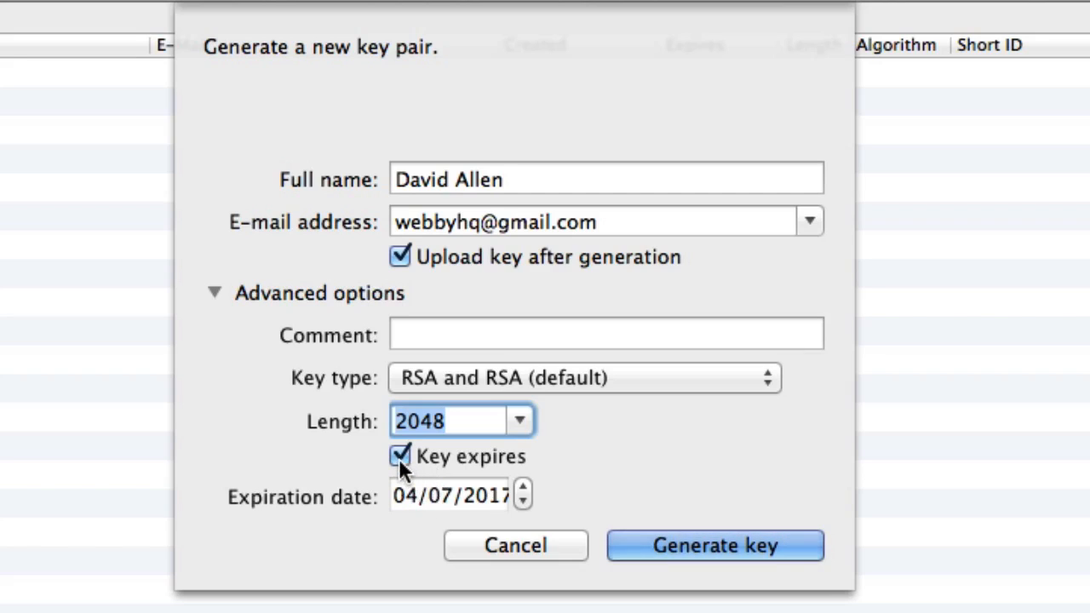
{"action": "left_click", "coordinate": [398, 457]}
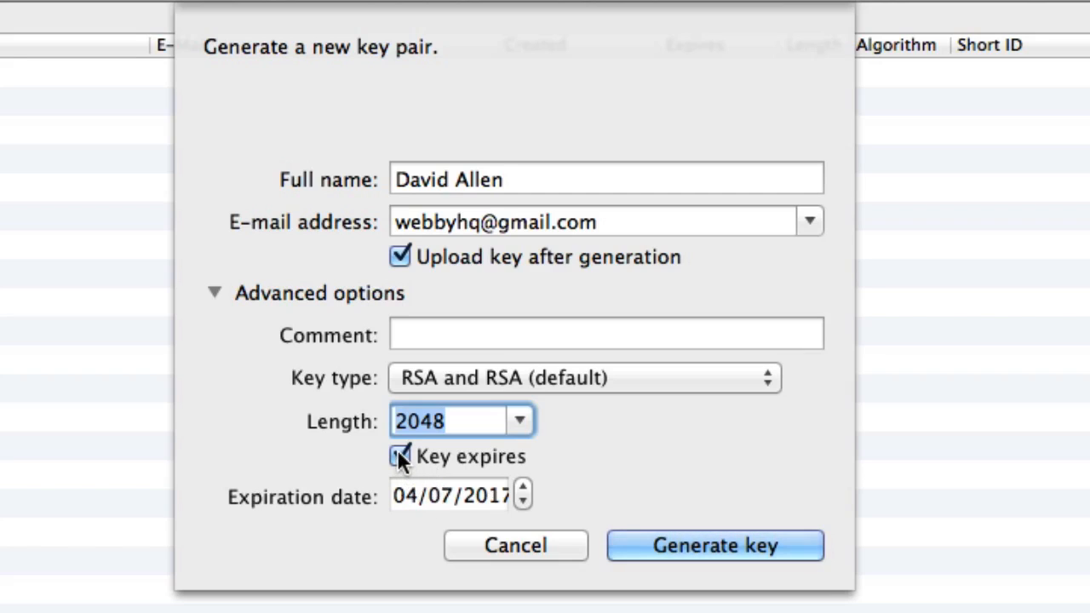
{"action": "left_click", "coordinate": [399, 456]}
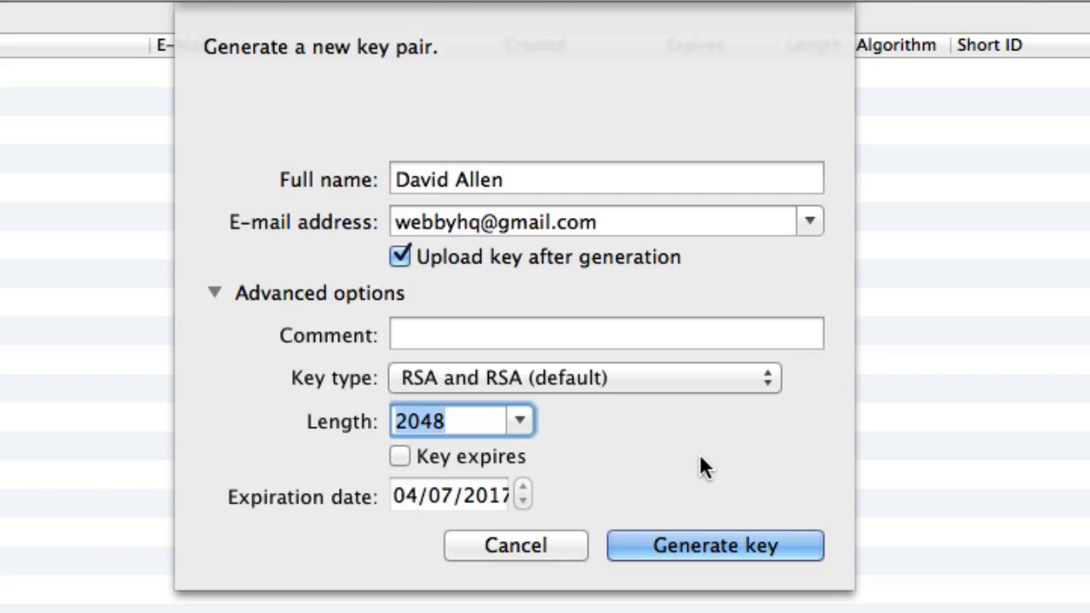
{"action": "mouse_move", "coordinate": [699, 474]}
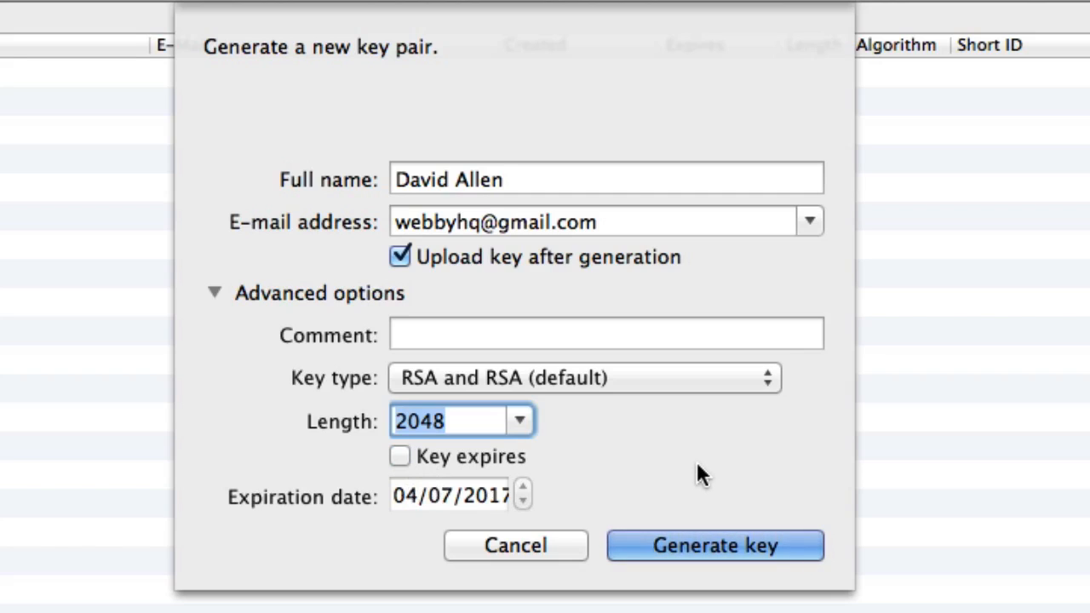
{"action": "left_click", "coordinate": [715, 545]}
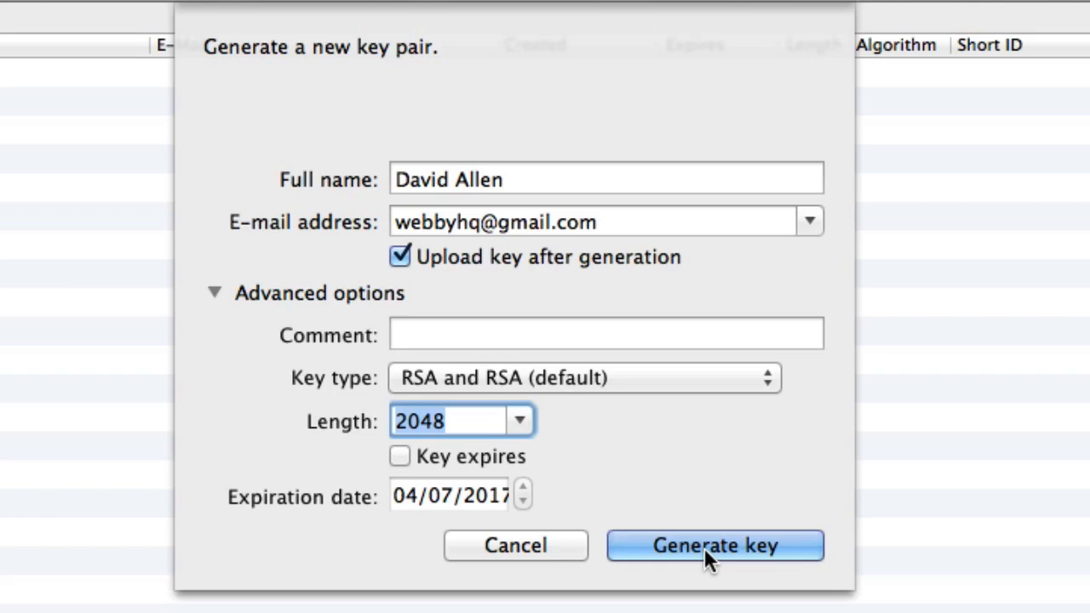
{"action": "left_click", "coordinate": [715, 545]}
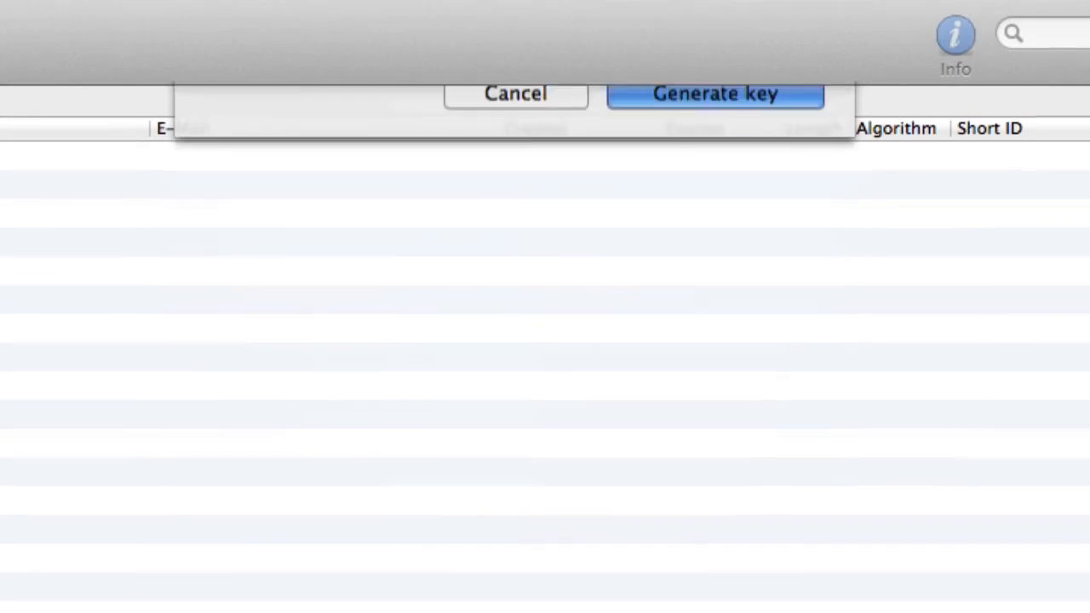
Step: Enter and confirm the passphrase so the new 2048-bit RSA key 255E241D is generated
{"action": "left_click", "coordinate": [714, 94]}
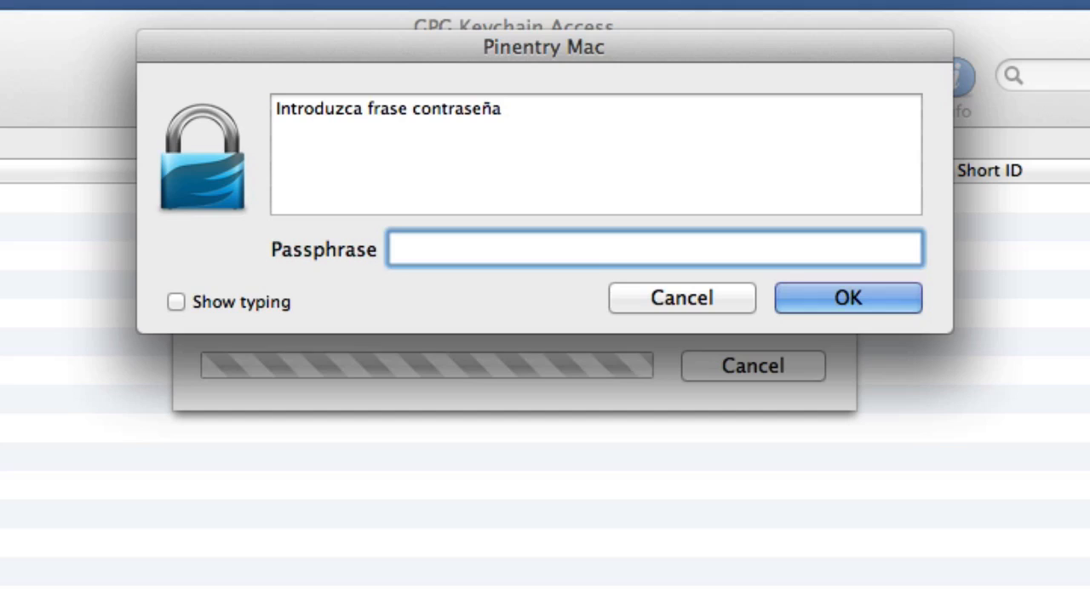
{"action": "left_click", "coordinate": [656, 248]}
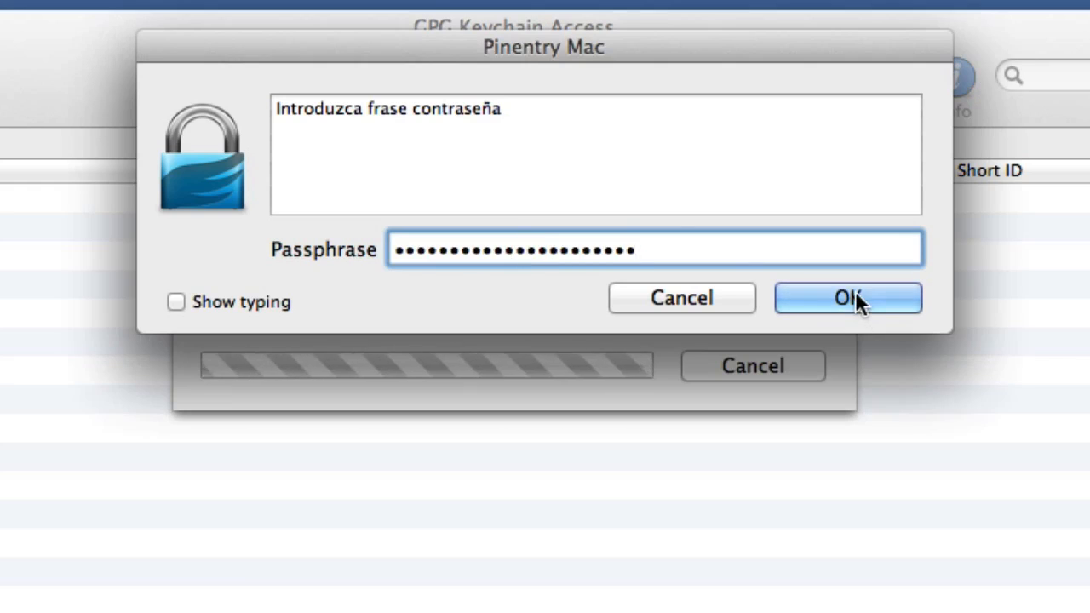
{"action": "left_click", "coordinate": [848, 298]}
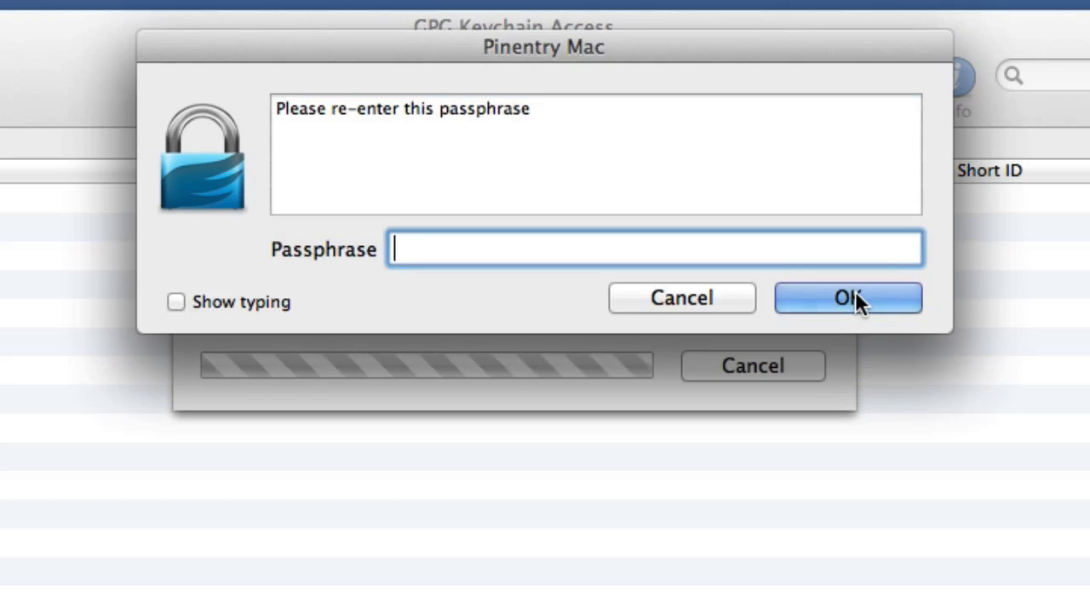
{"action": "left_click", "coordinate": [849, 296]}
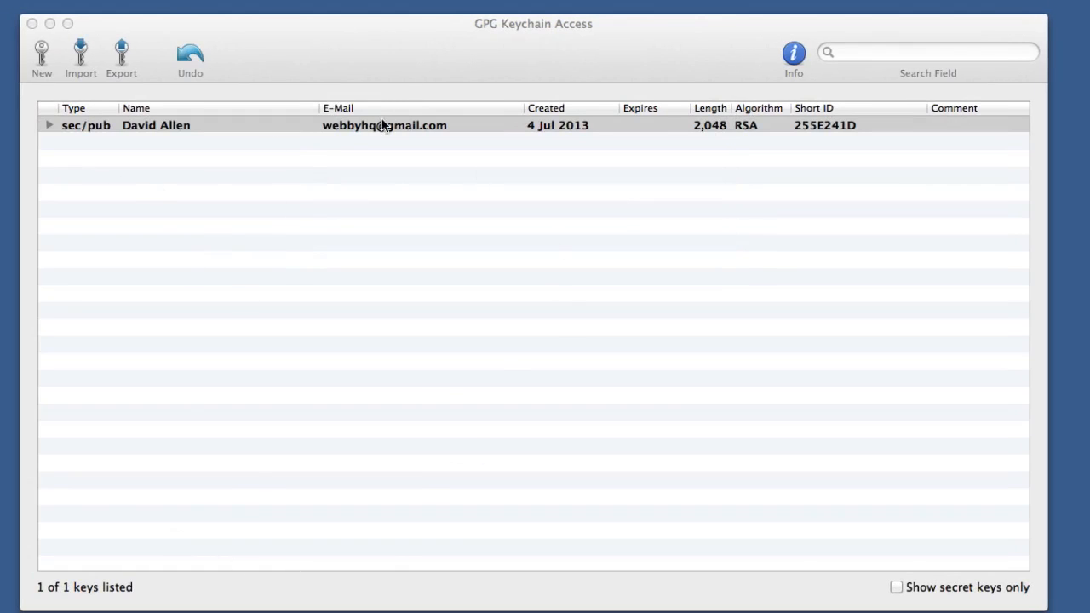
Step: Export only the public key as ASCII file WebbyHQ.asc to the Desktop
{"action": "right_click", "coordinate": [385, 126]}
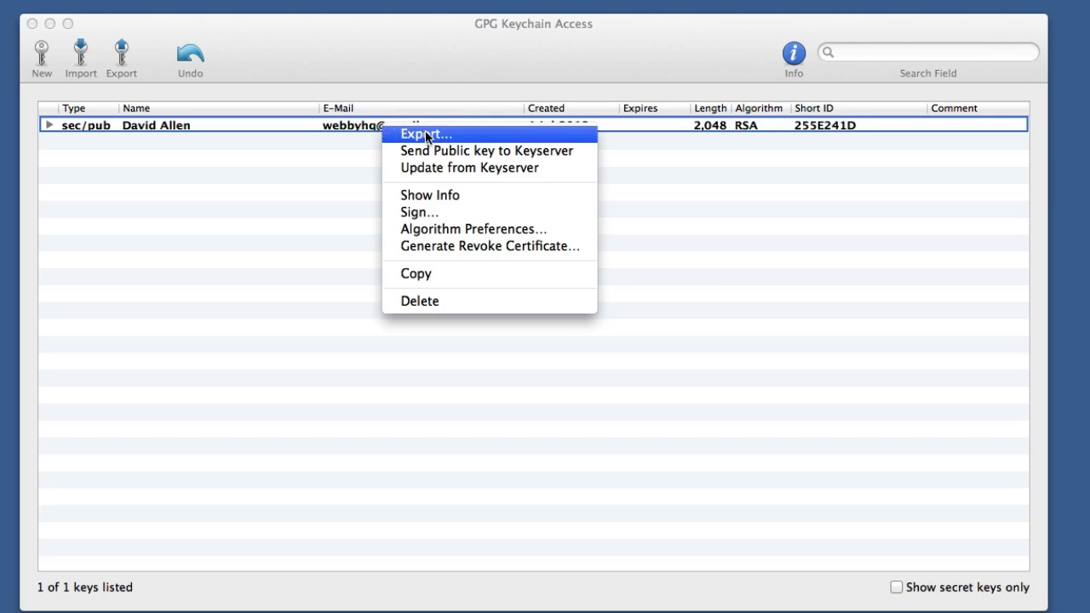
{"action": "left_click", "coordinate": [426, 133]}
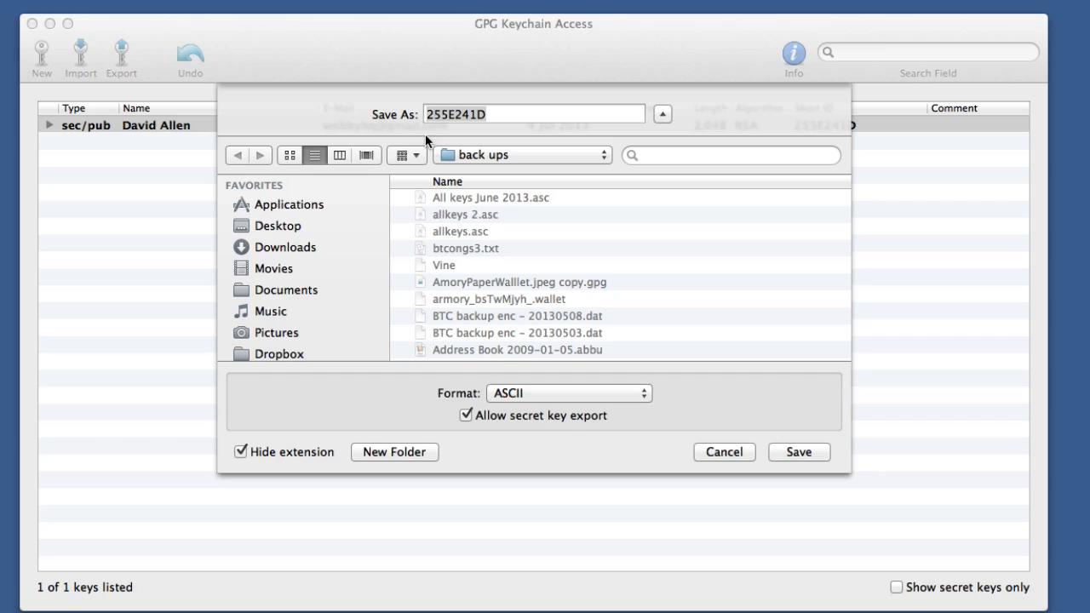
{"action": "mouse_move", "coordinate": [293, 263]}
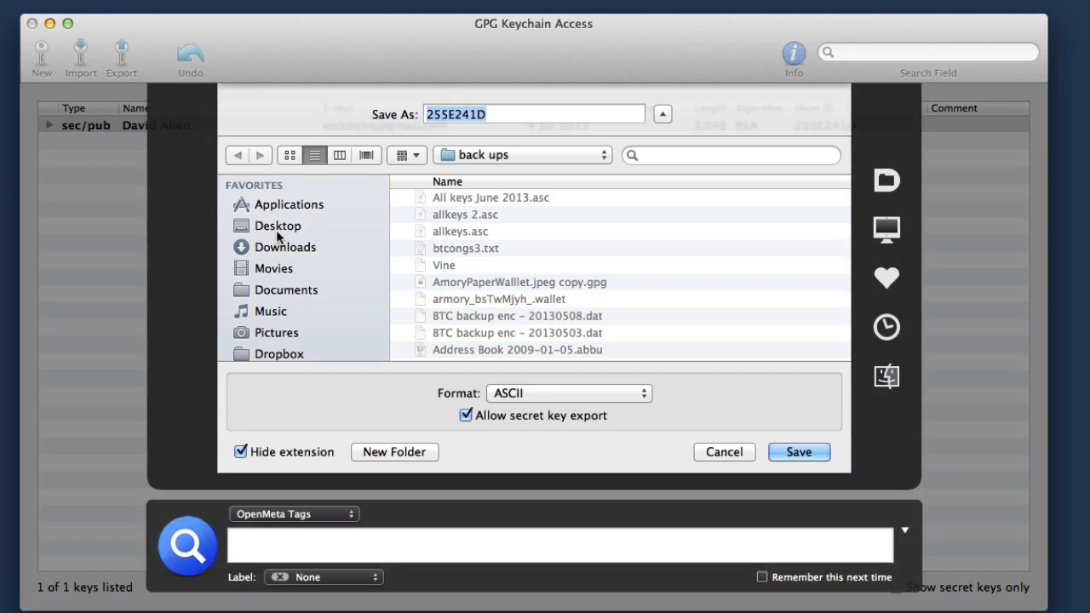
{"action": "left_click", "coordinate": [279, 225]}
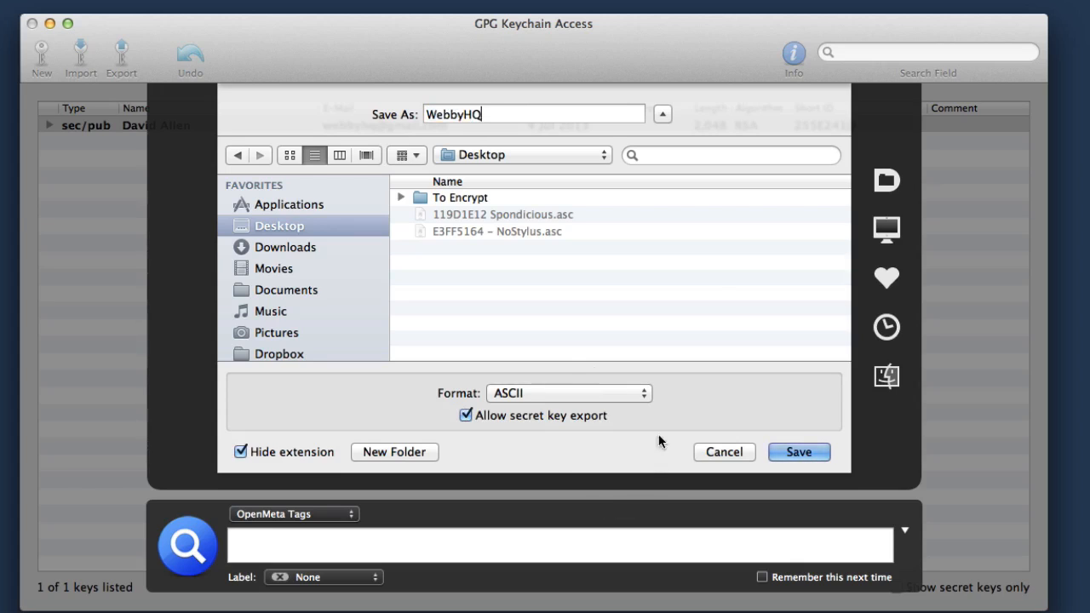
{"action": "left_click", "coordinate": [569, 392]}
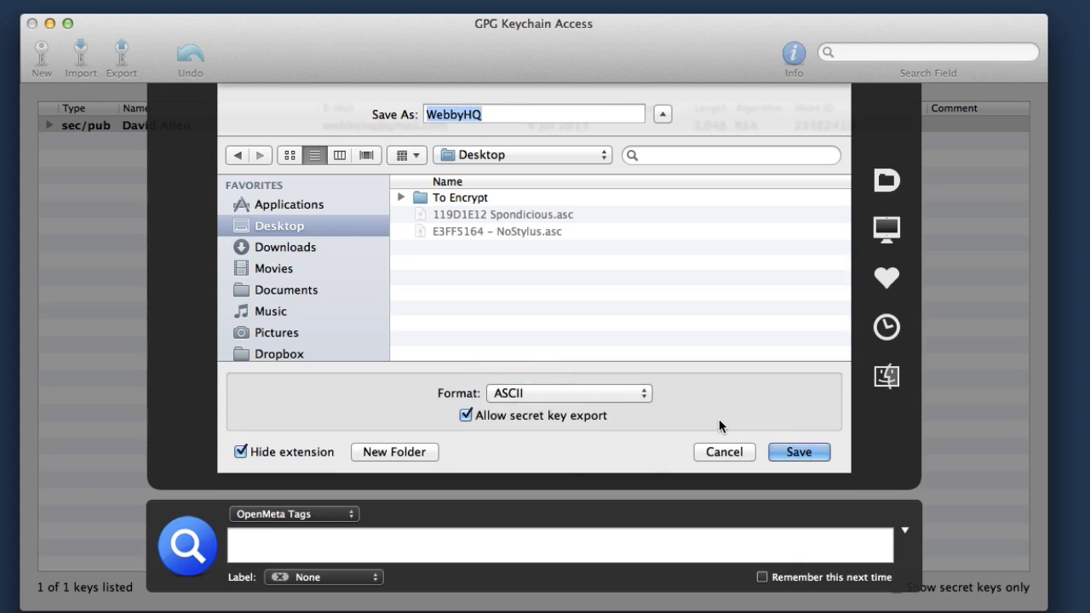
{"action": "left_click", "coordinate": [467, 415]}
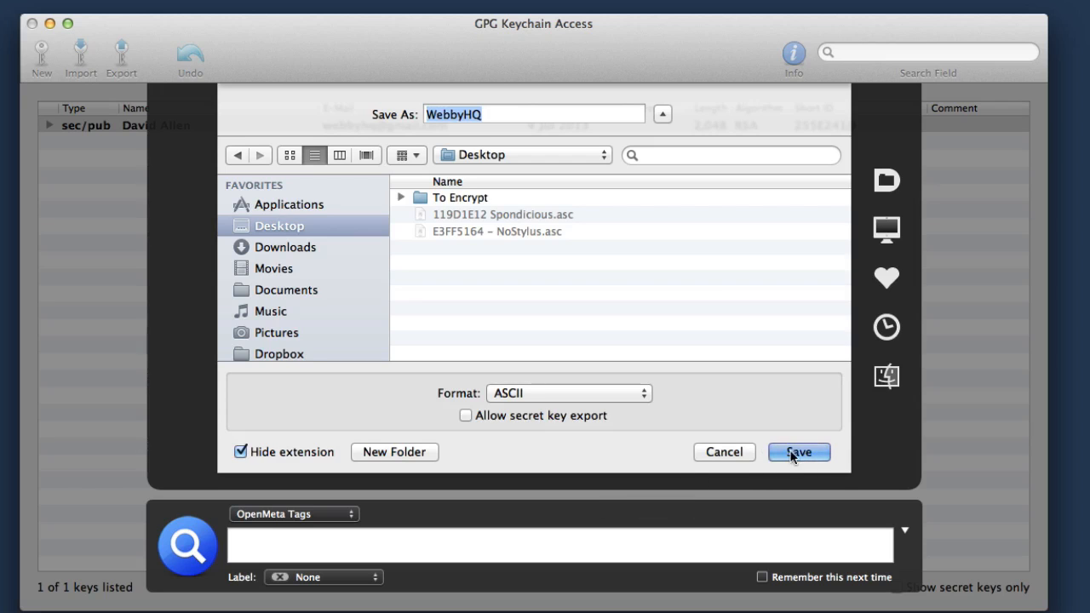
{"action": "left_click", "coordinate": [797, 453]}
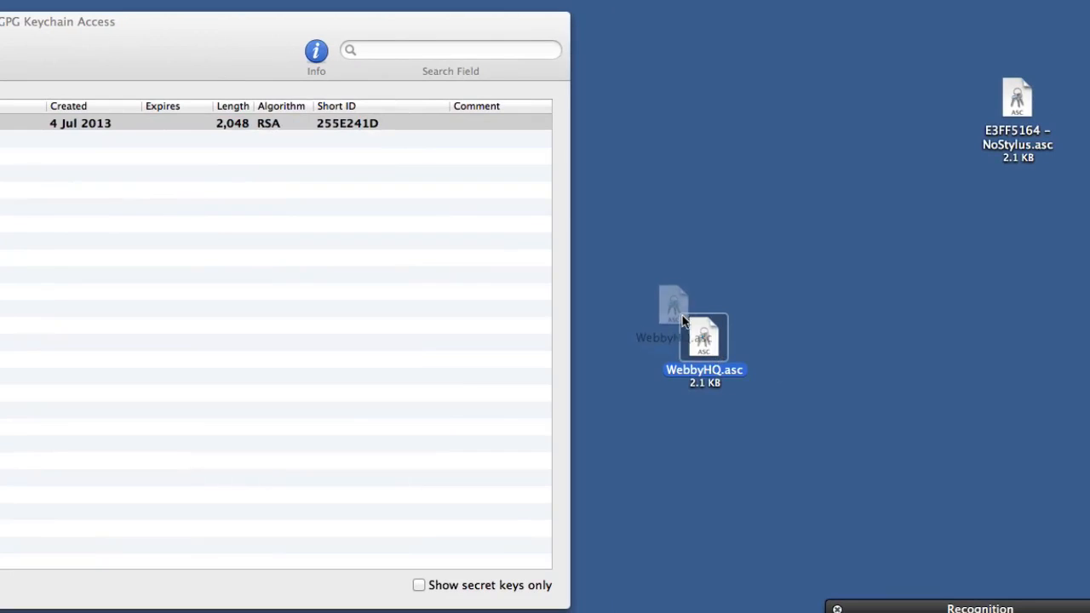
Step: Move the WebbyHQ.asc icon to a new position on the Desktop
{"action": "left_click_drag", "start_coordinate": [703, 337], "coordinate": [671, 298]}
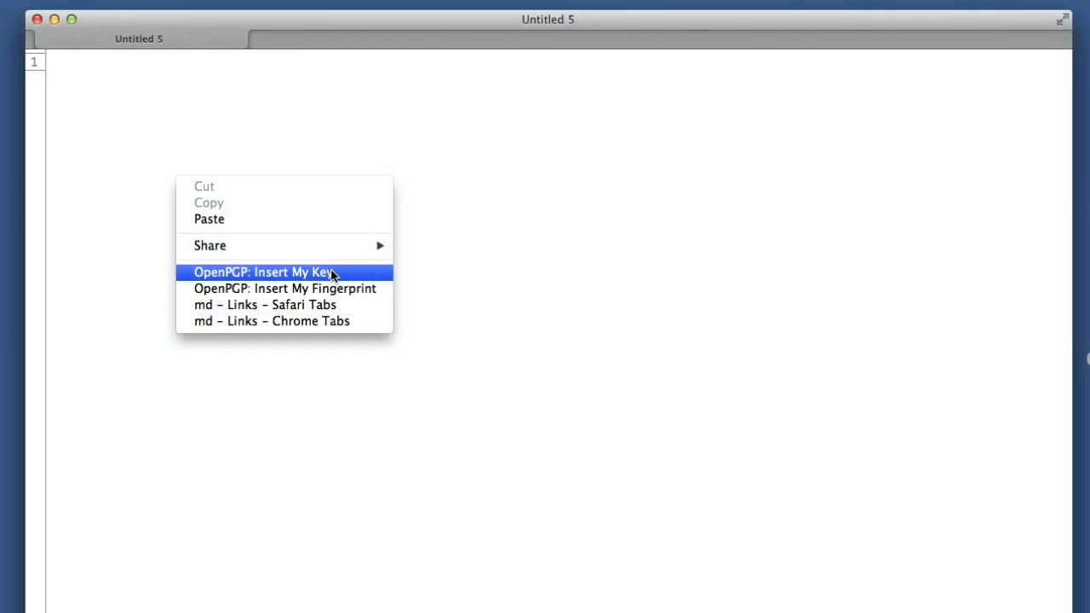
Step: Insert the public key 255E241D as an ASCII-armored block via OpenPGP: Insert My Key
{"action": "left_click", "coordinate": [263, 273]}
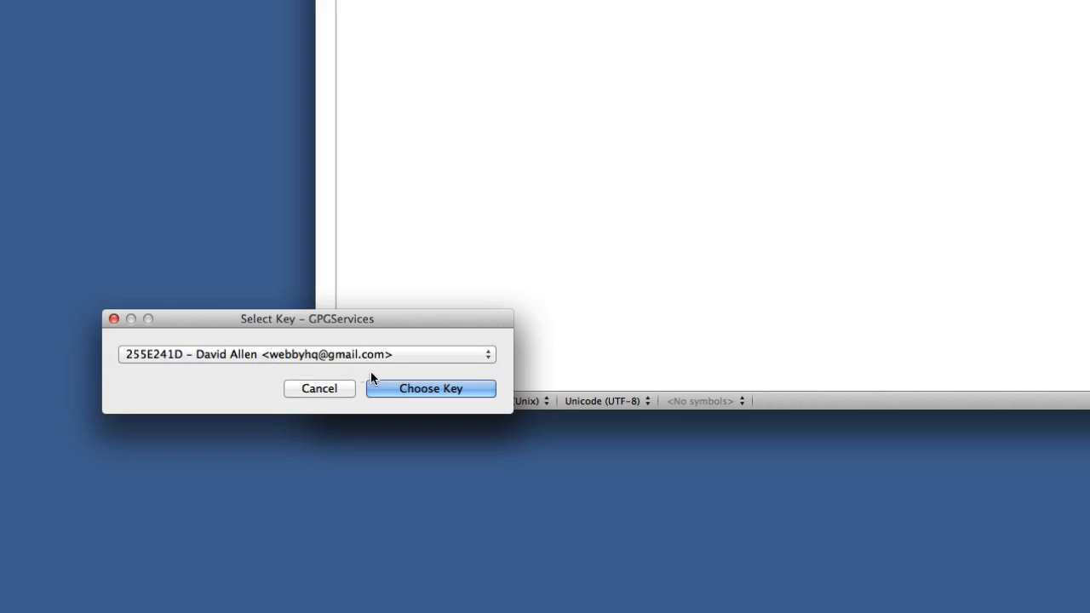
{"action": "left_click", "coordinate": [430, 388]}
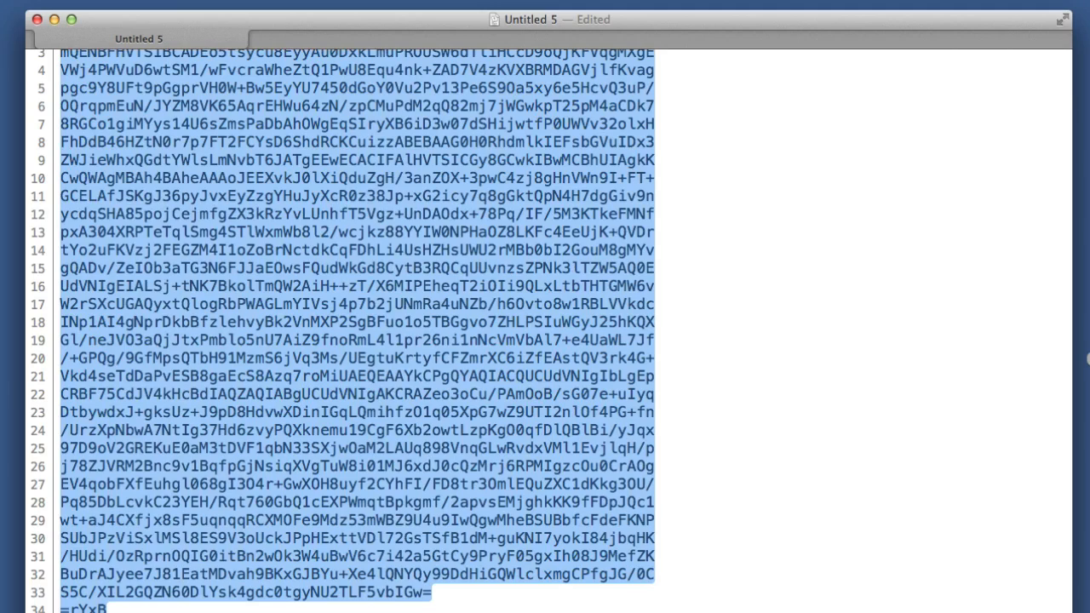